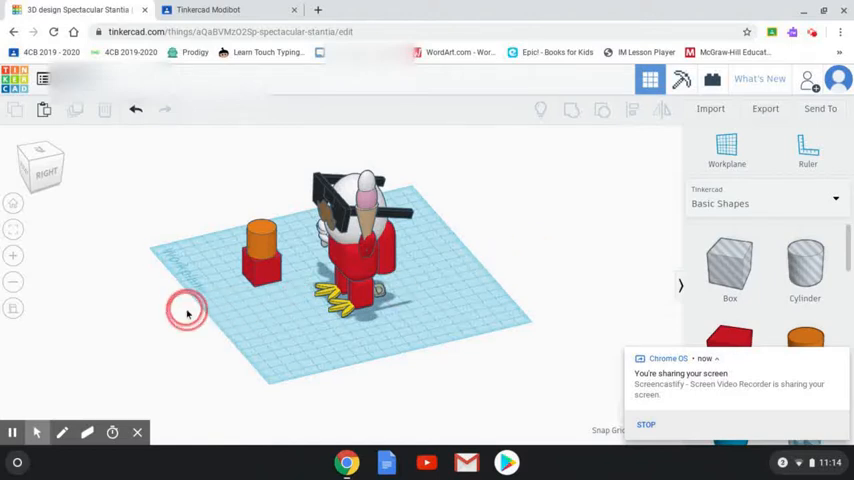
- Export everything in the design as an .STL file from the Export options
left_click_drag(185, 310, 275, 325)
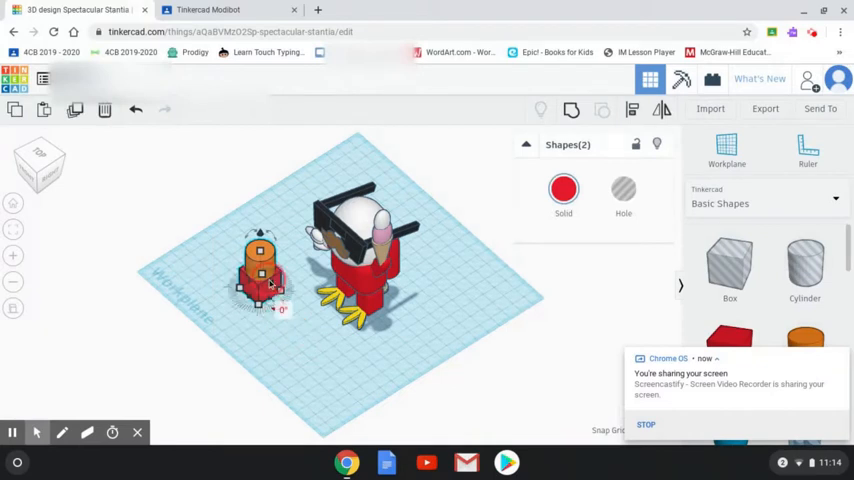
left_click(764, 108)
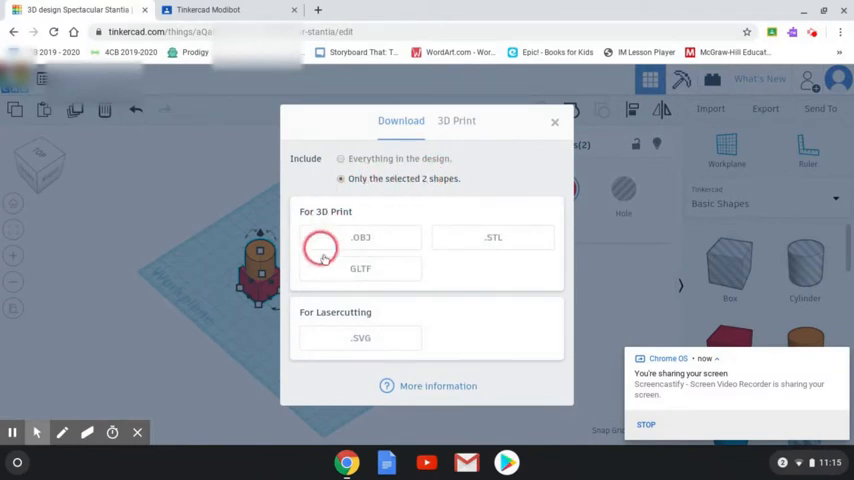
left_click(555, 122)
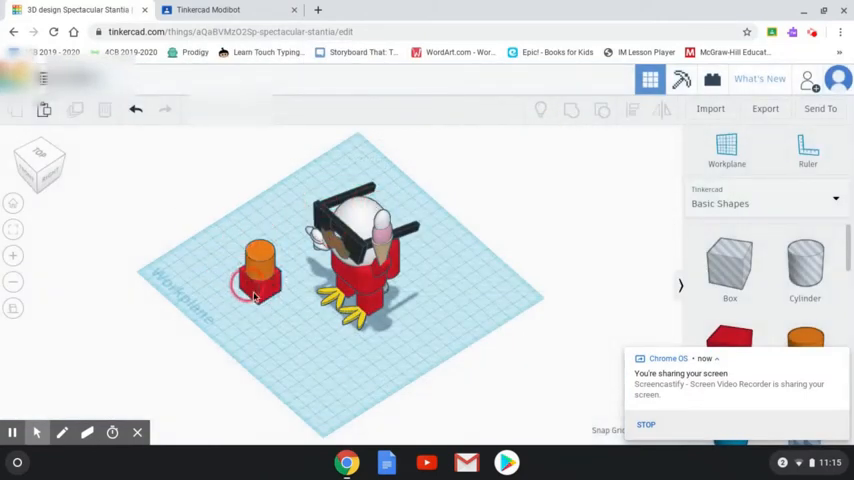
left_click(765, 108)
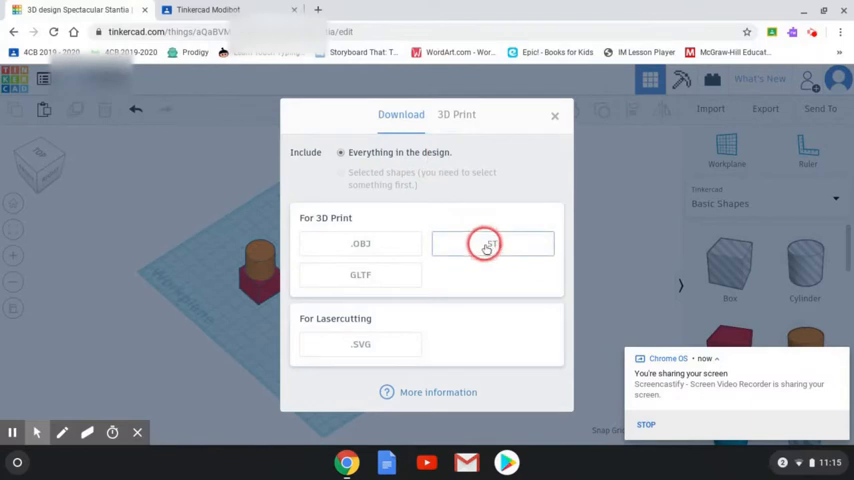
left_click(554, 115)
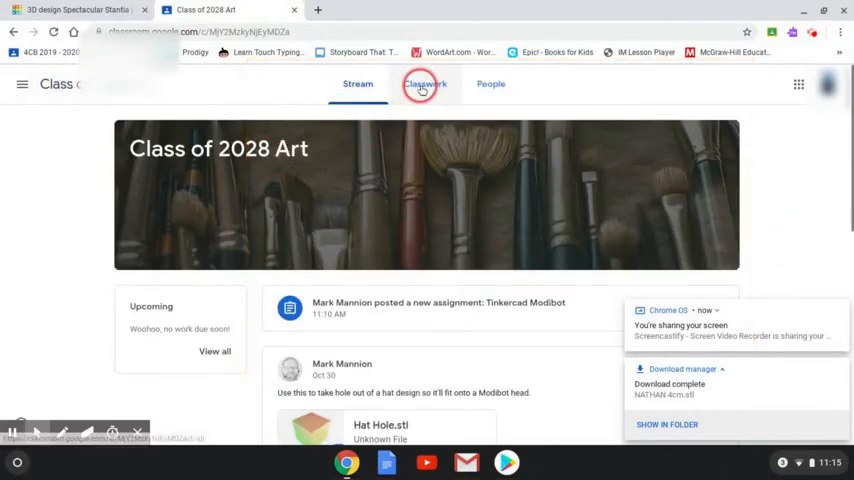
- Open Tinkercad Modibot from Classwork and choose Add or create > File
left_click(425, 83)
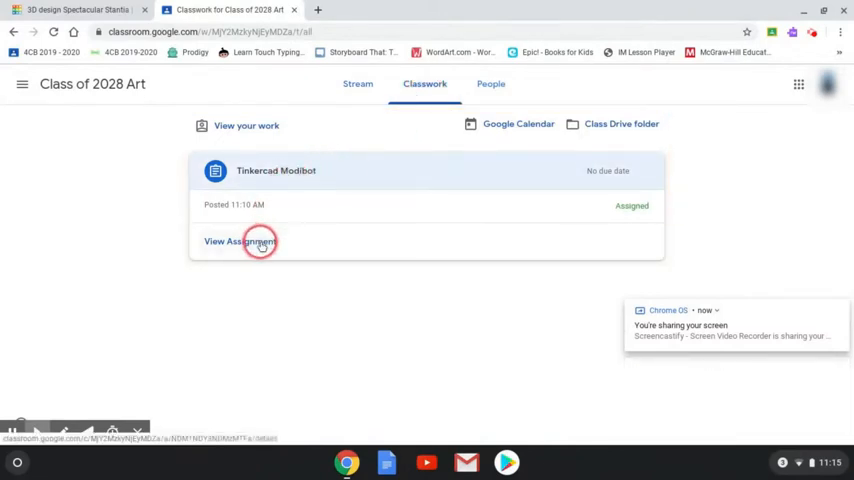
left_click(239, 241)
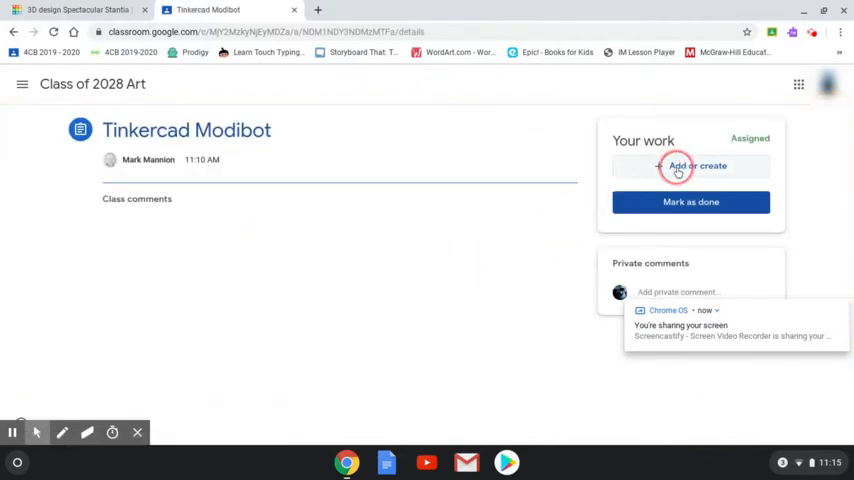
left_click(690, 165)
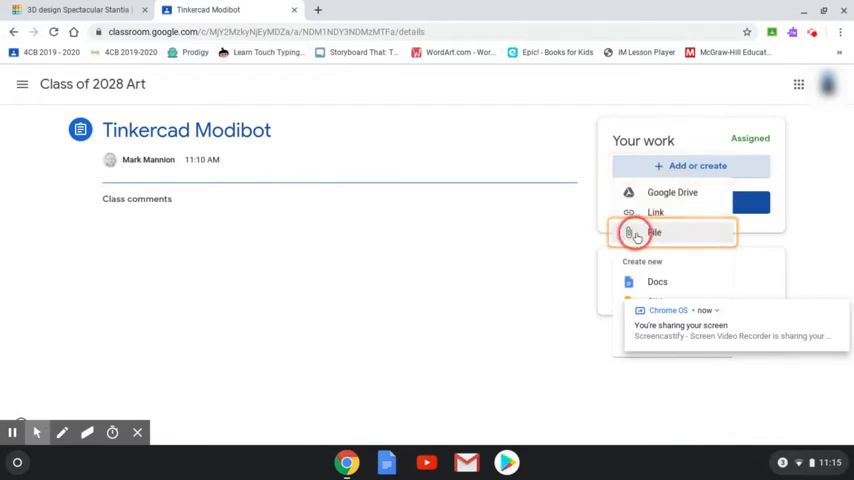
left_click(655, 232)
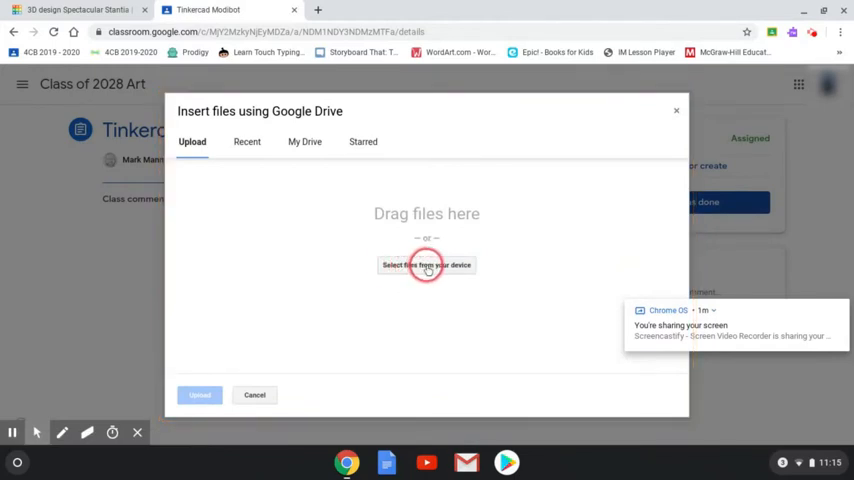
- Browse device files and open the Downloads folder holding the new STL
left_click(426, 264)
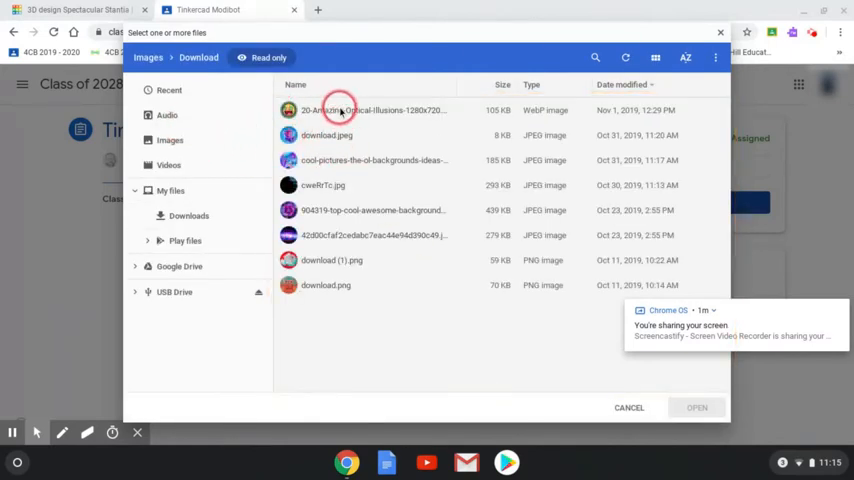
mouse_move(200, 140)
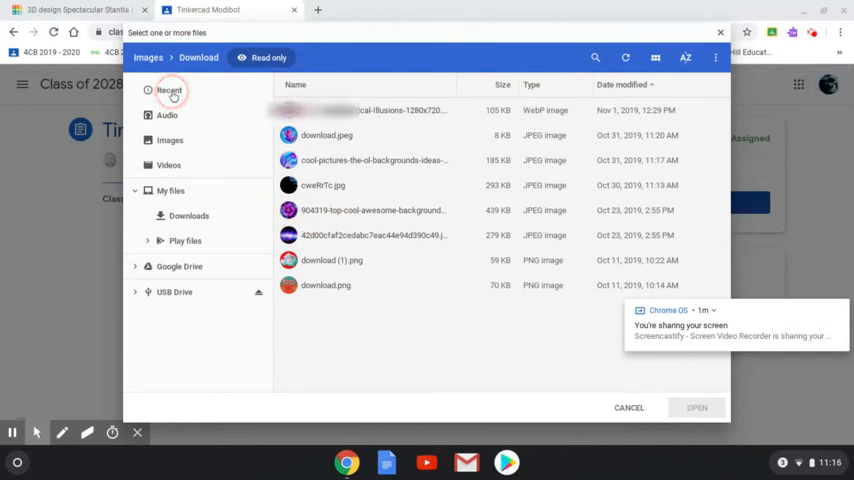
left_click(169, 90)
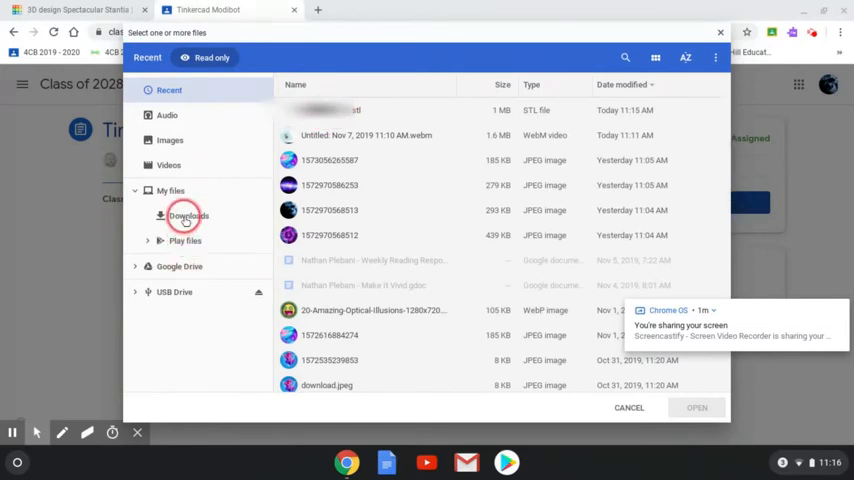
left_click(188, 215)
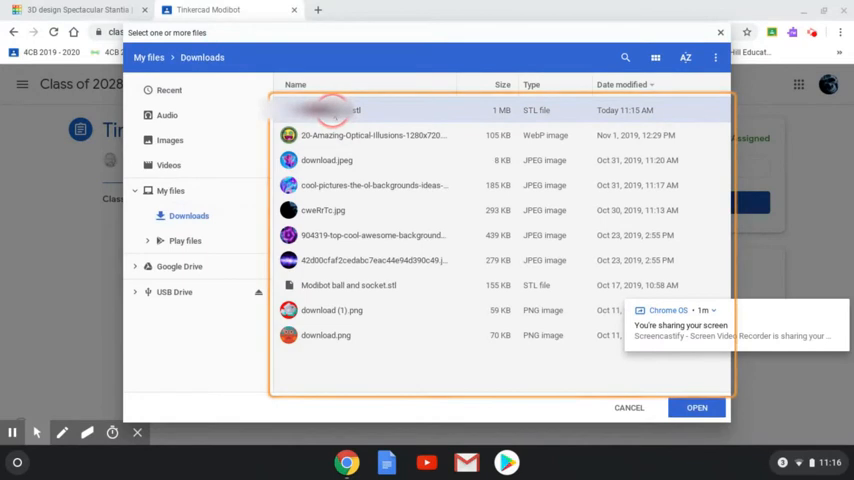
mouse_move(562, 342)
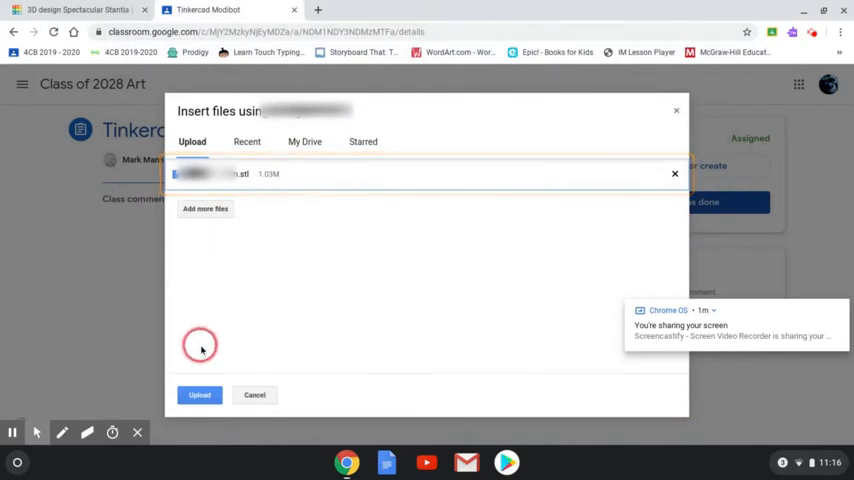
- Upload the chosen STL file from the Insert files dialog
left_click(199, 394)
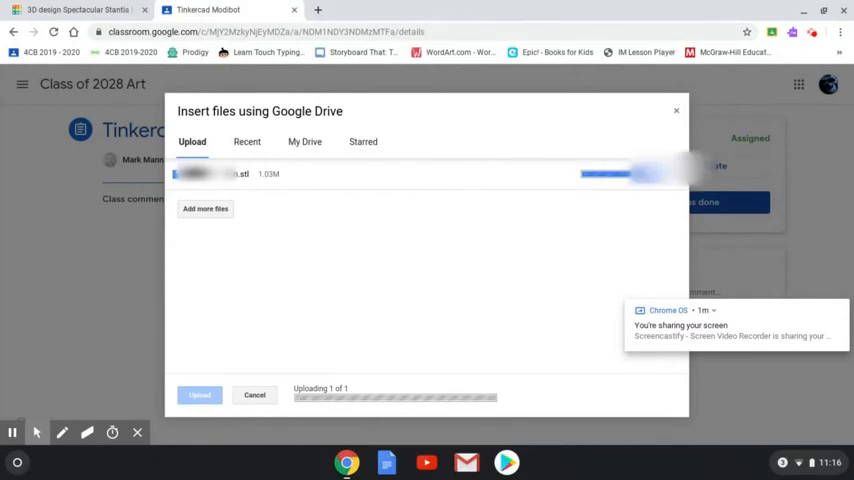
left_click(199, 394)
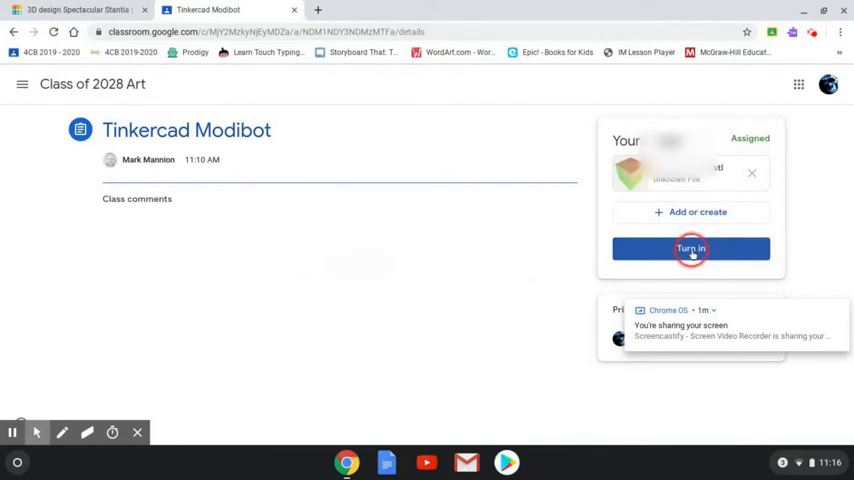
- Turn in the Modibot work and confirm Turn in in the dialog
left_click(691, 248)
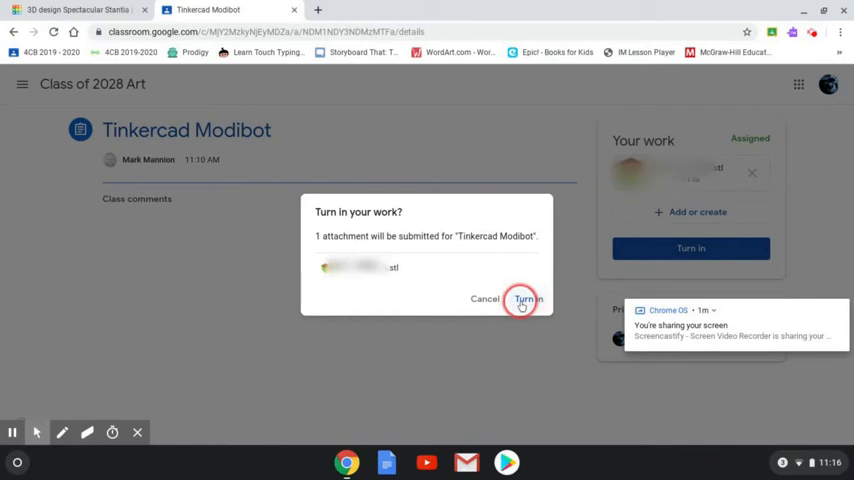
left_click(525, 298)
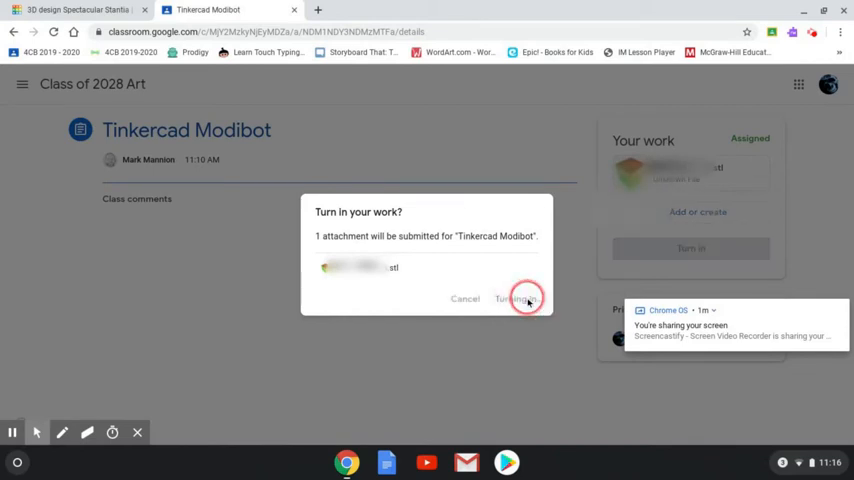
left_click(518, 298)
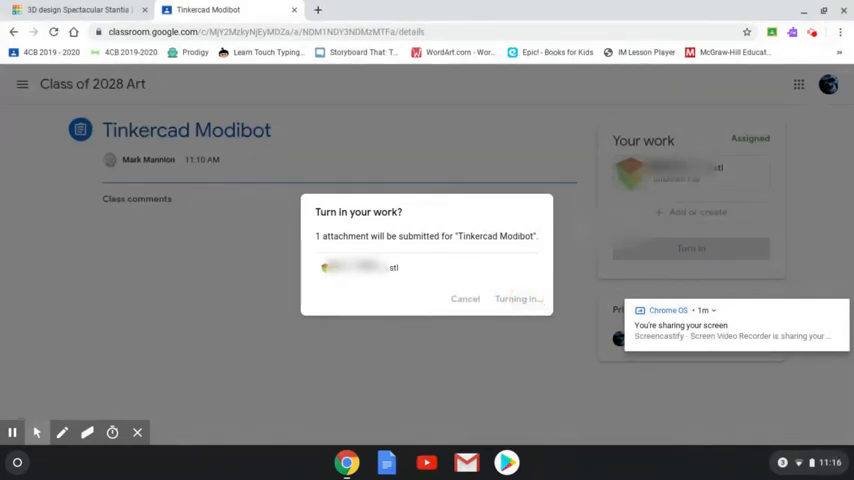
left_click(518, 298)
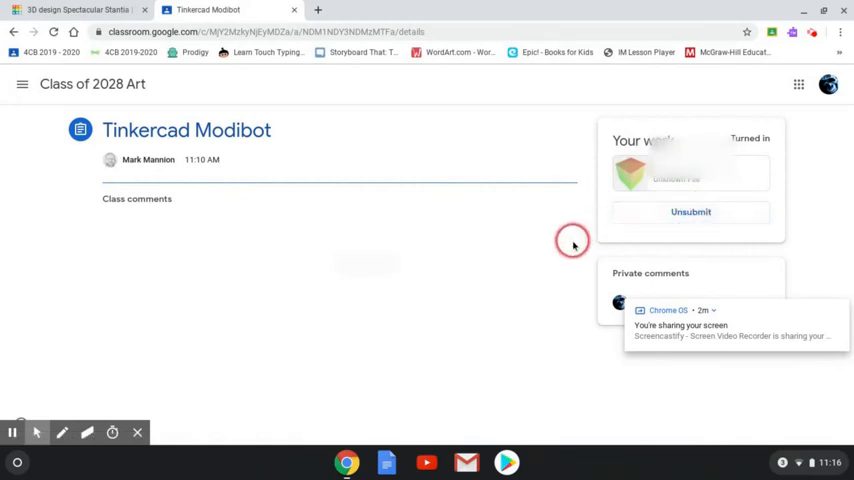
left_click(63, 432)
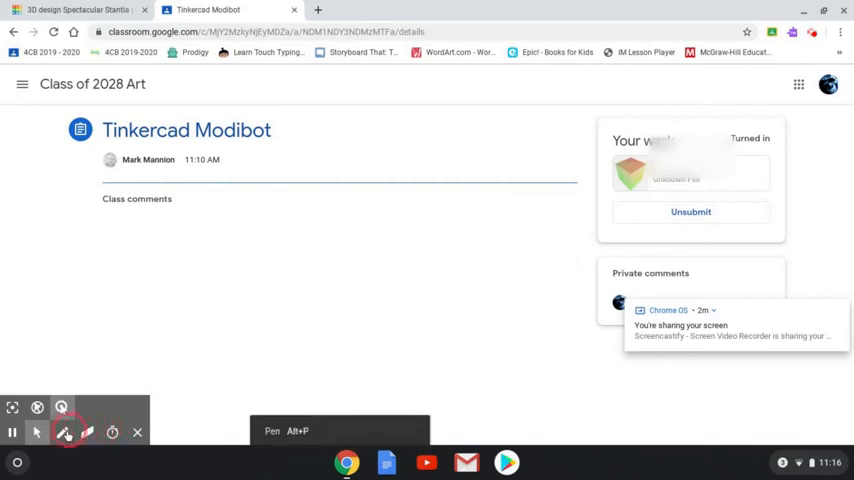